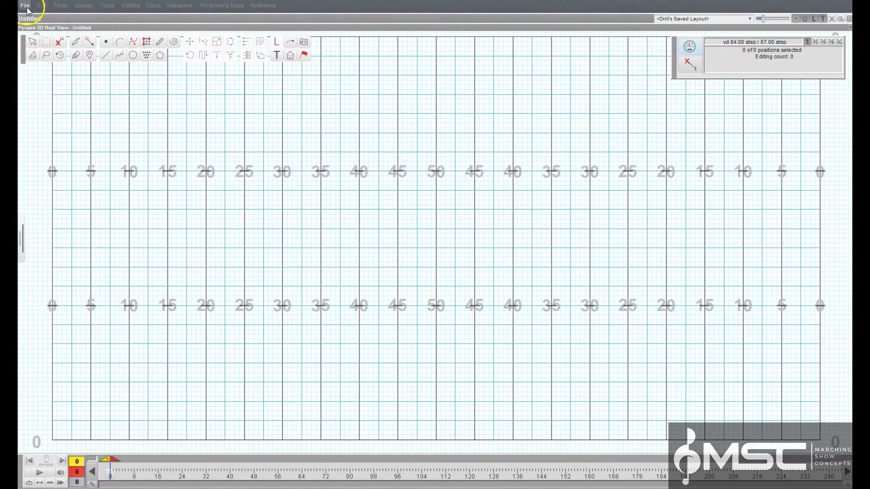
Choose Open Production from the File menu to show the Open a 3D Production dialog
{"action": "left_click", "coordinate": [25, 5]}
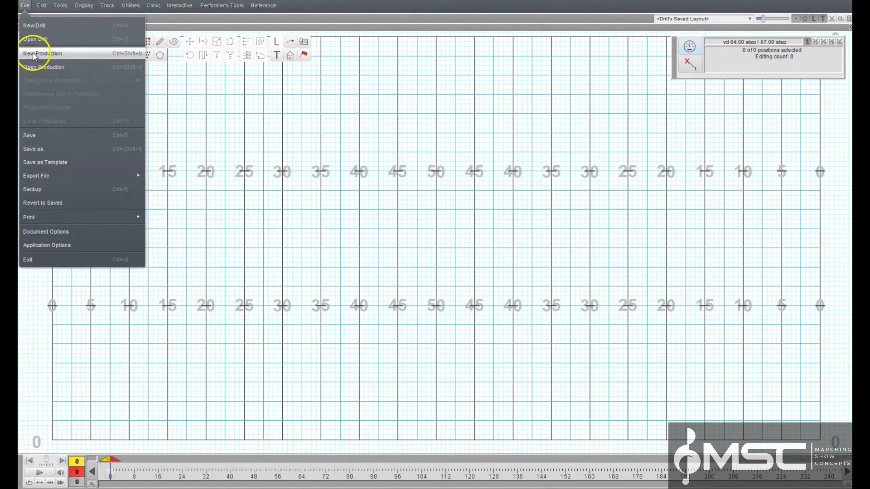
{"action": "left_click", "coordinate": [43, 67]}
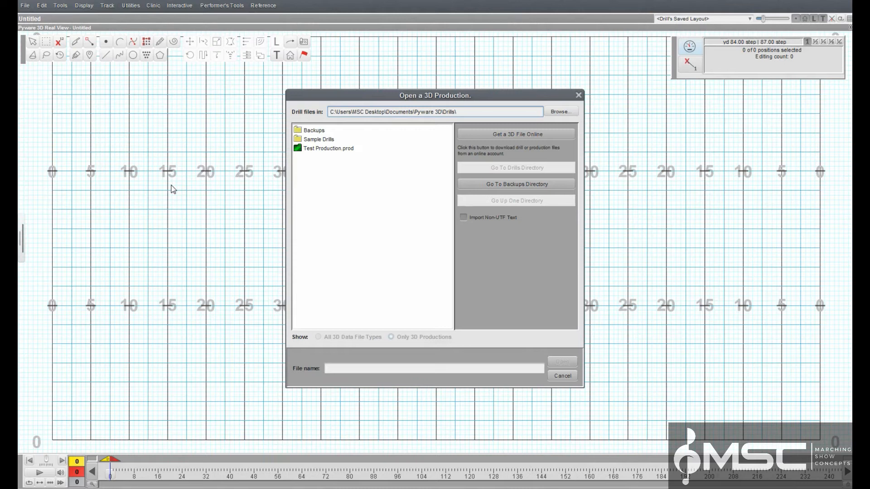
Open Test Production.prod and load its drill 'Sample For Adjusting MSC Drill Videos No Audio.3dz'
{"action": "left_click", "coordinate": [328, 148]}
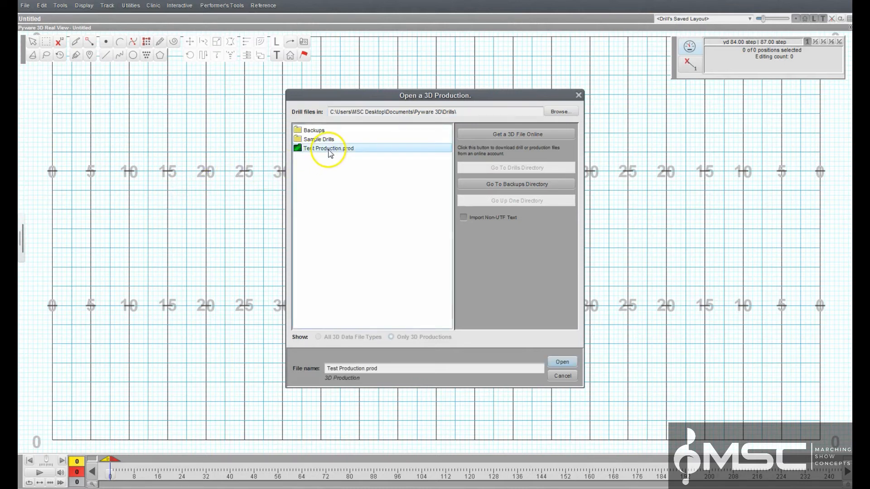
{"action": "double_click", "coordinate": [329, 148]}
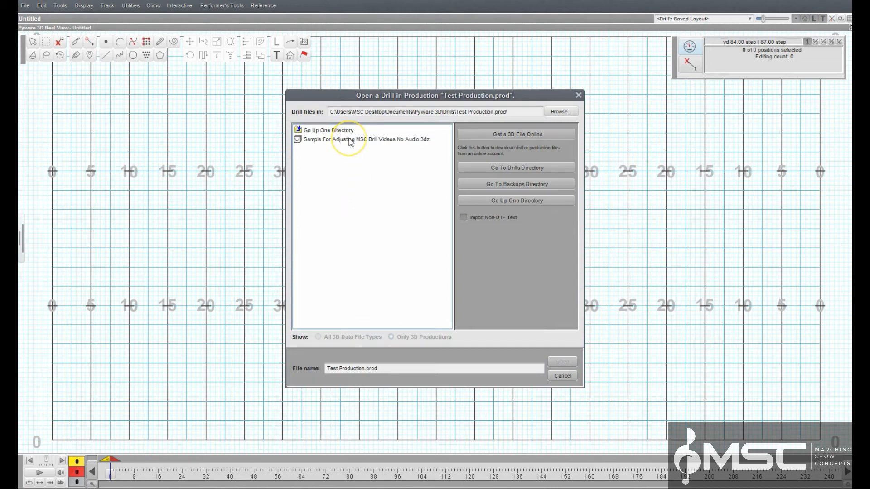
{"action": "left_click", "coordinate": [351, 139]}
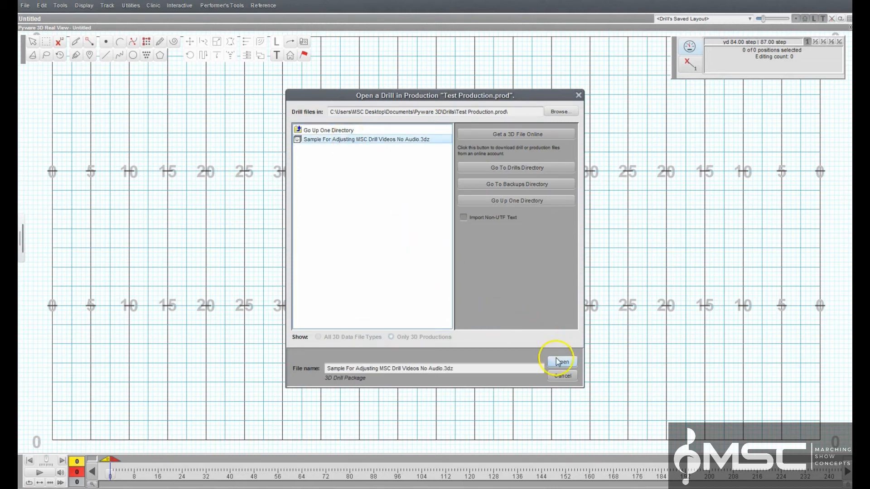
{"action": "left_click", "coordinate": [563, 362]}
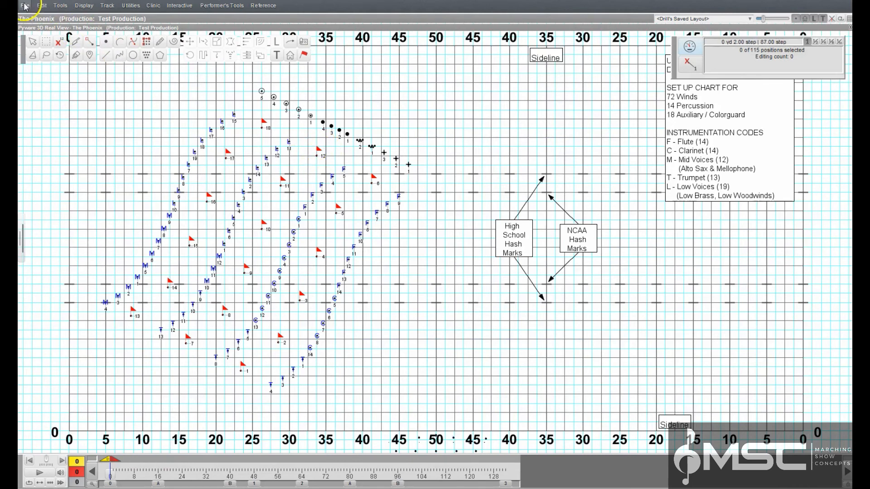
Open the File menu to reach Close Production while The Phoenix stays loaded
{"action": "left_click", "coordinate": [21, 6]}
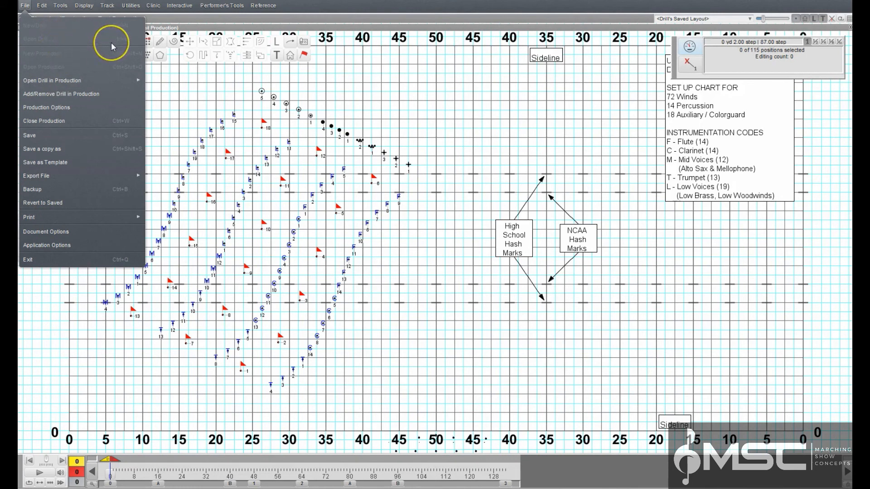
{"action": "mouse_move", "coordinate": [63, 128]}
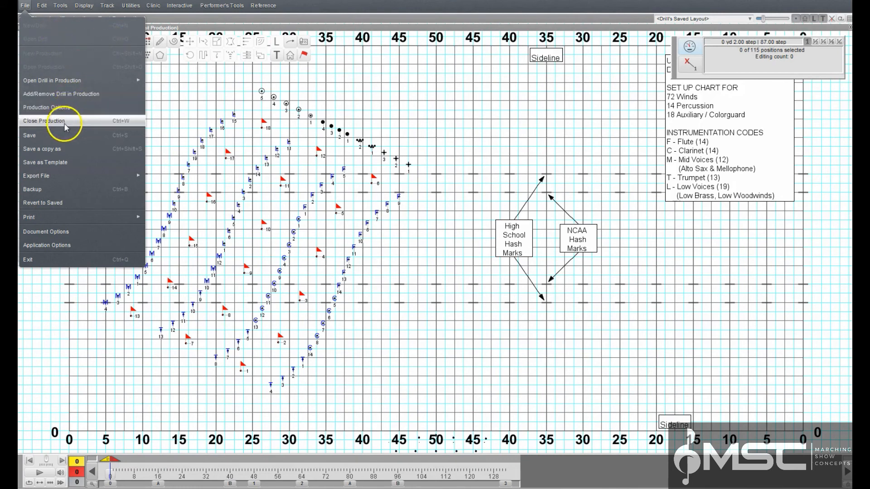